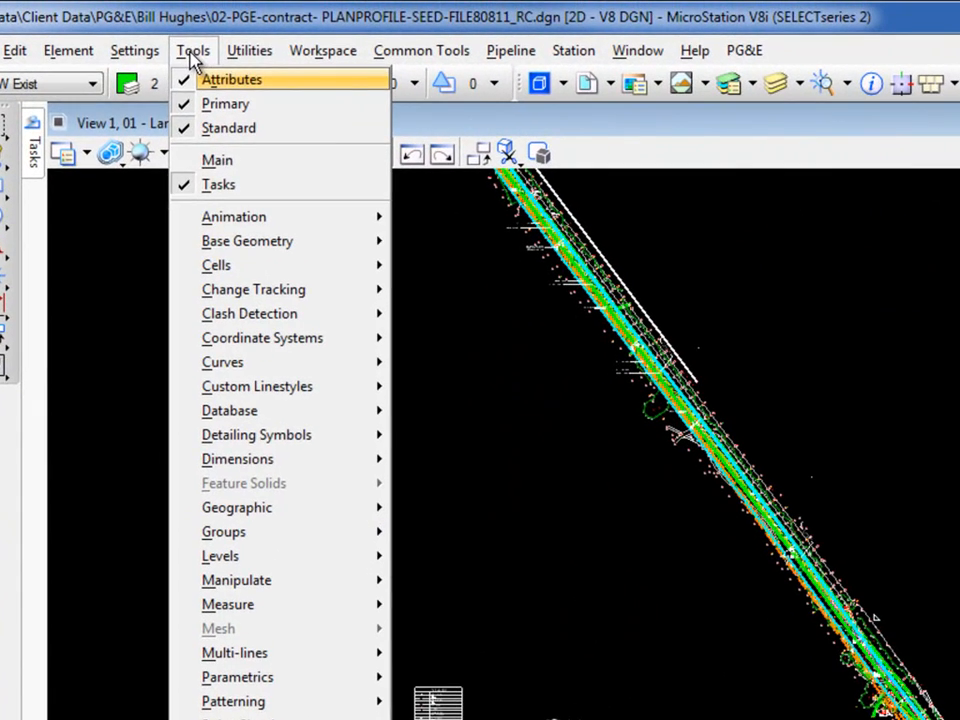
pyautogui.moveTo(250, 516)
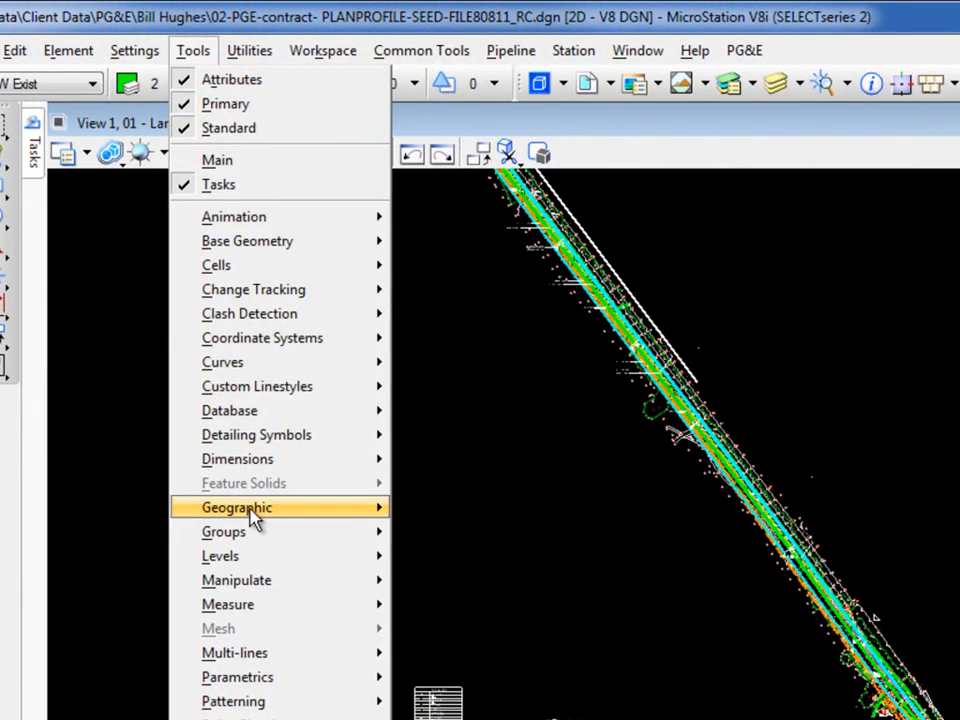
# - Dock the Geographic toolbox and view the design's coordinate system, currently unassigned
pyautogui.click(256, 508)
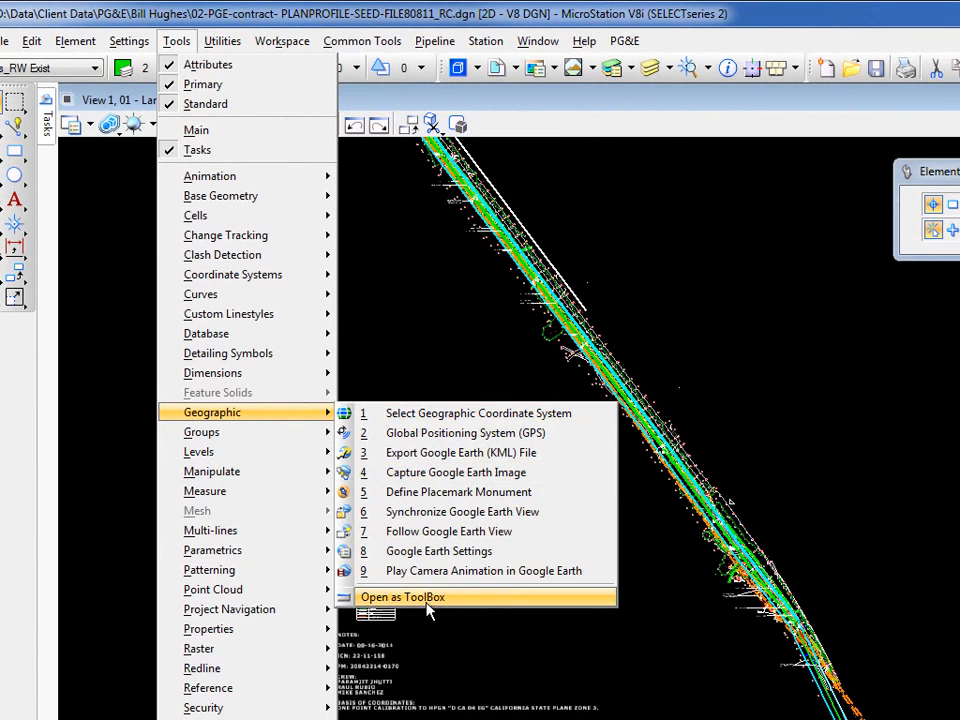
pyautogui.click(404, 596)
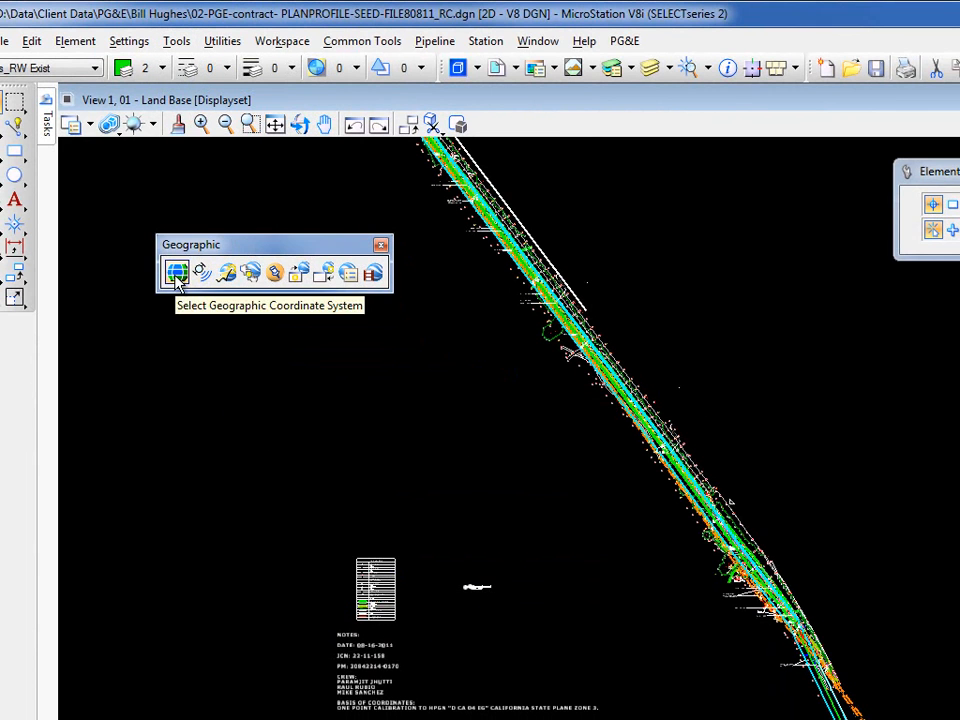
pyautogui.click(176, 272)
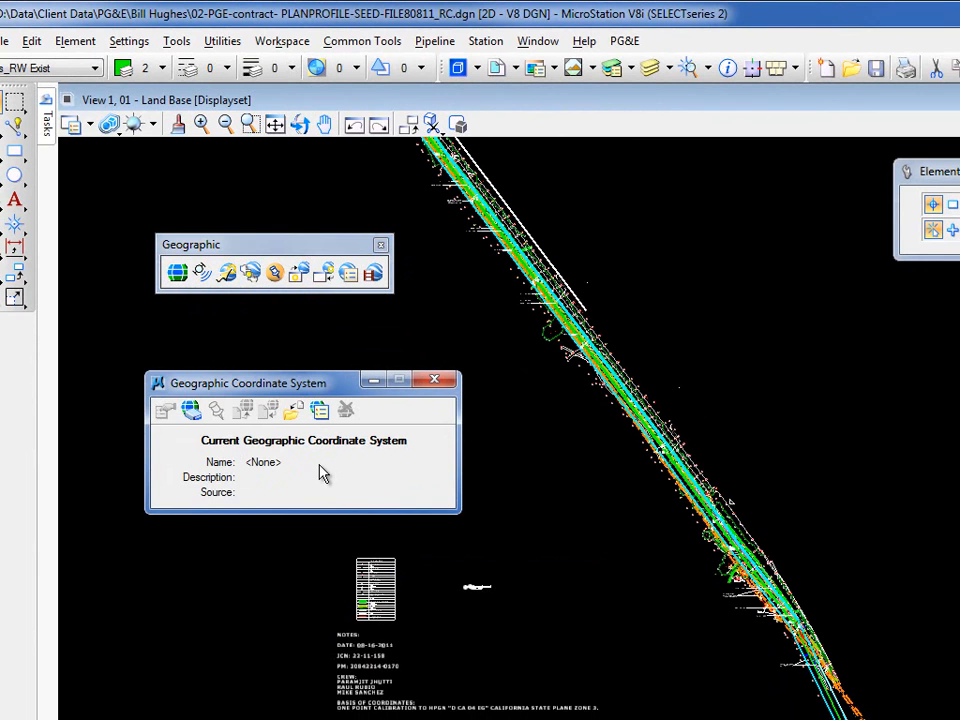
pyautogui.moveTo(192, 410)
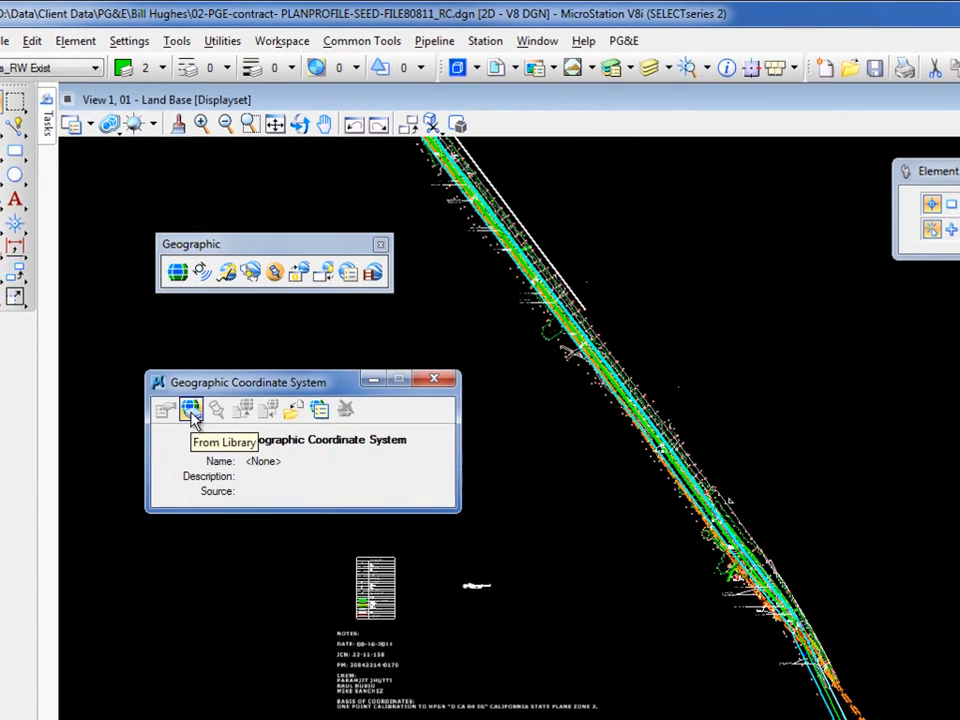
# - From the library under Projected > United States > California, choose CA83IIIF (NAD83 Zone III, US Foot)
pyautogui.click(190, 410)
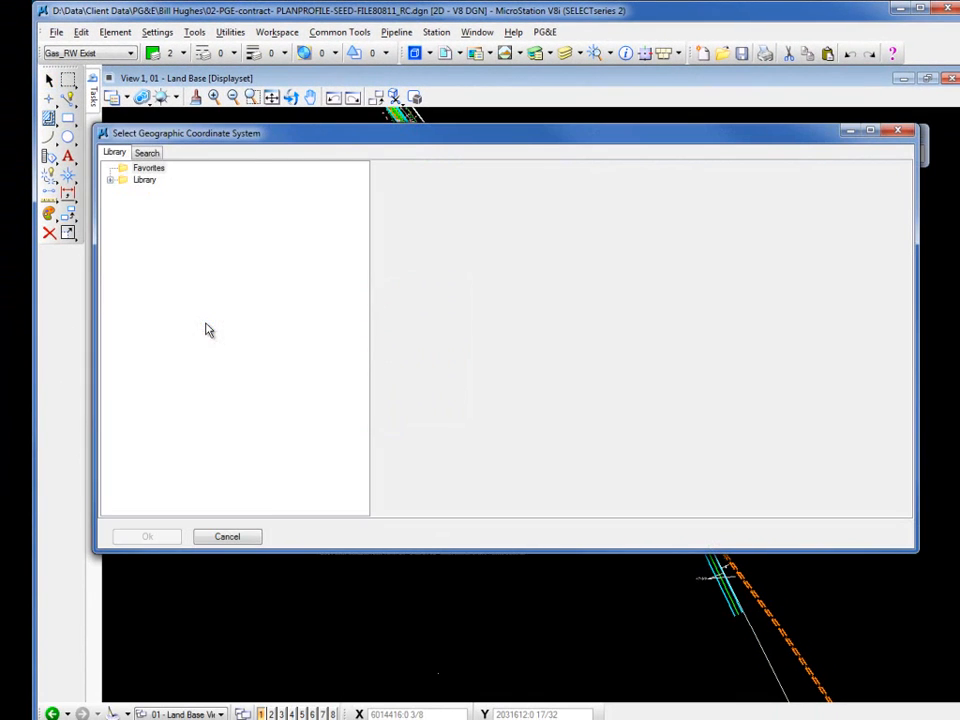
pyautogui.moveTo(254, 268)
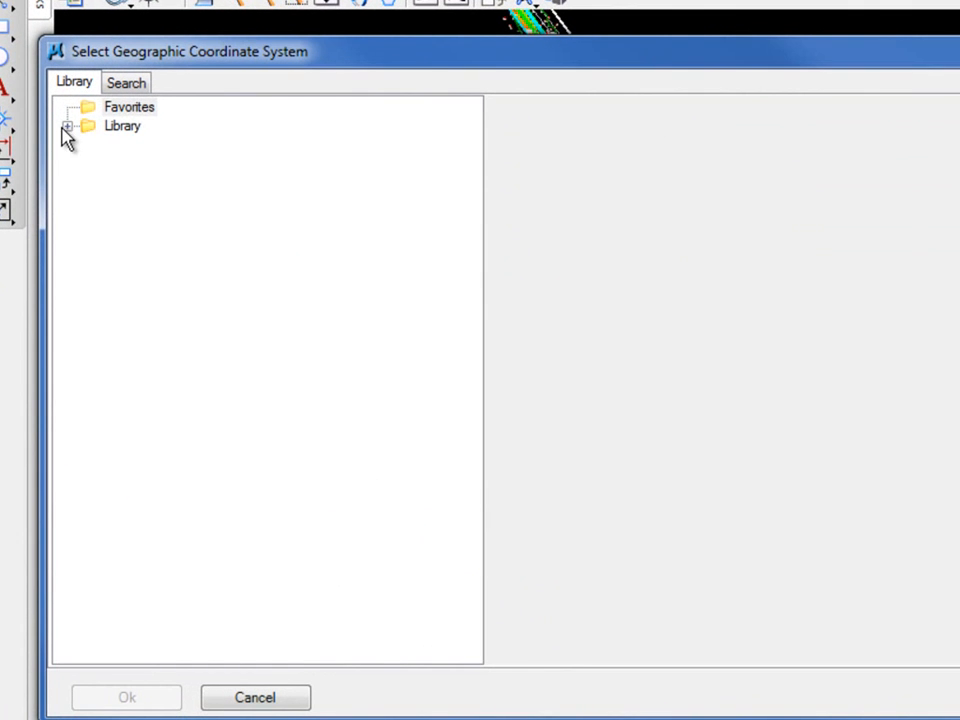
pyautogui.click(68, 128)
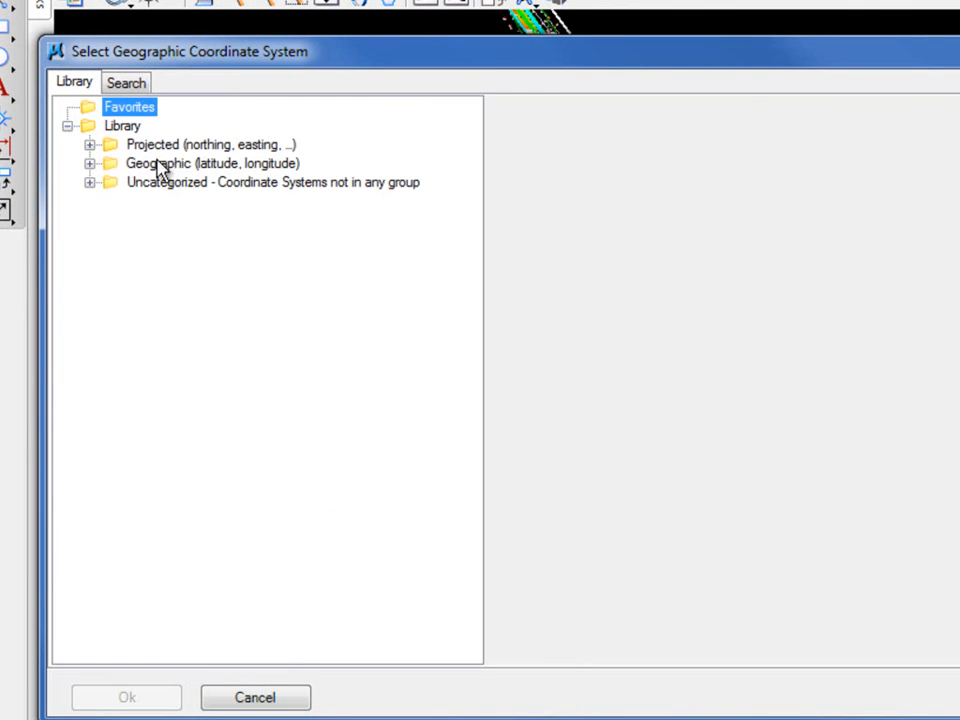
pyautogui.moveTo(250, 160)
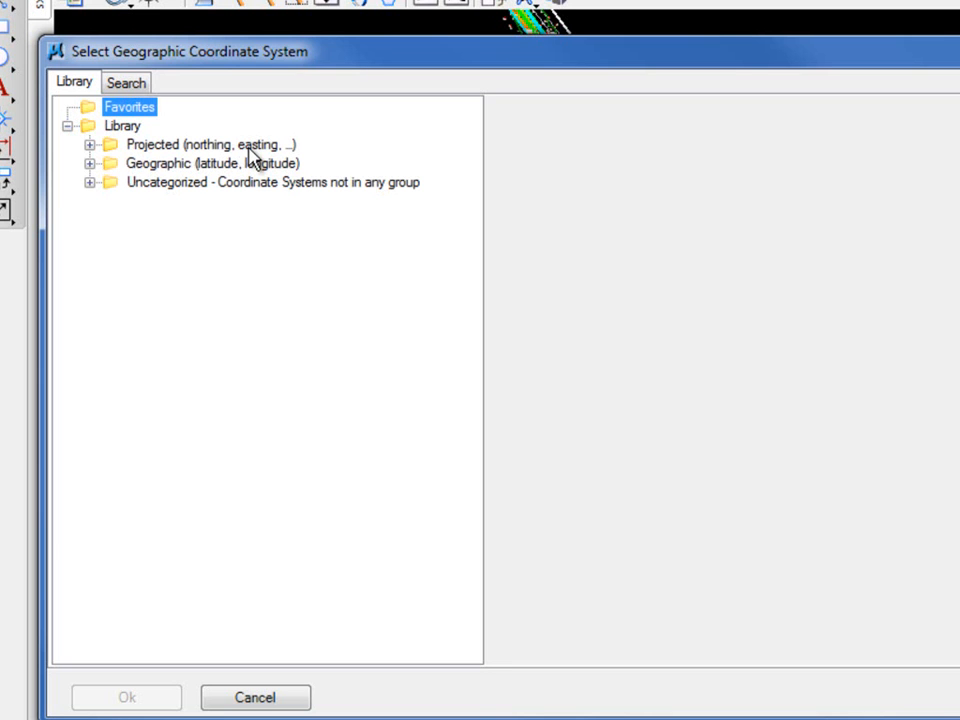
pyautogui.moveTo(184, 156)
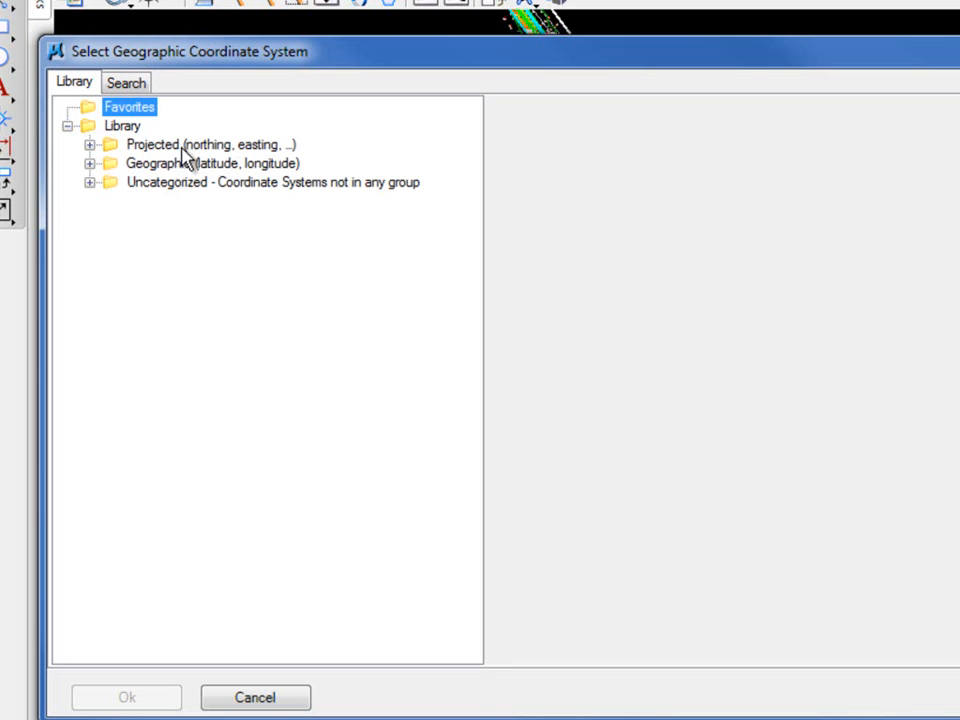
pyautogui.click(92, 144)
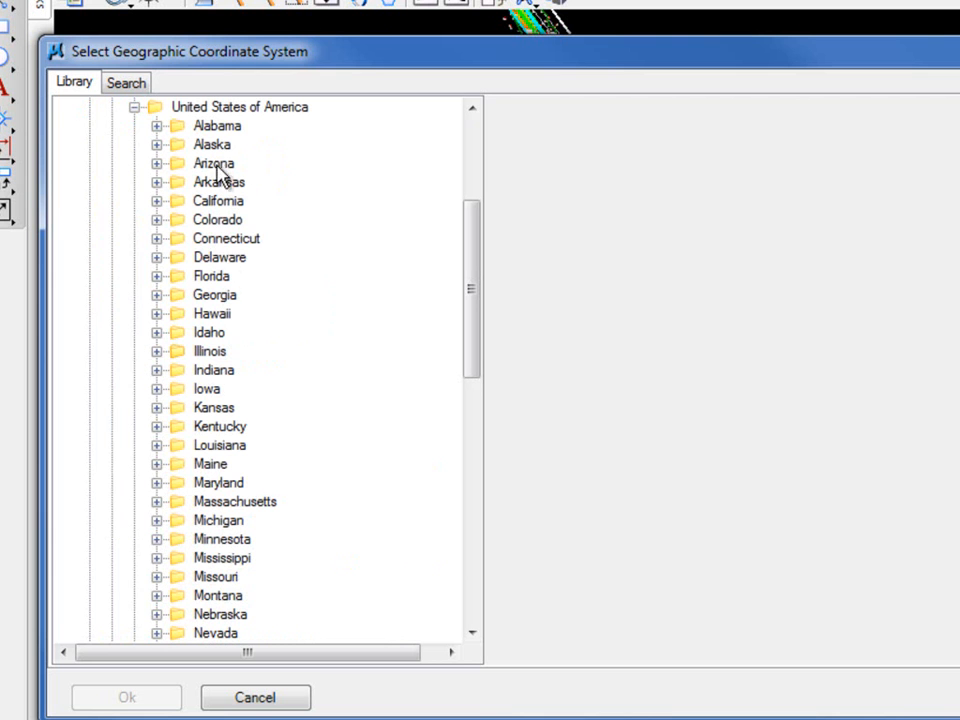
pyautogui.moveTo(174, 206)
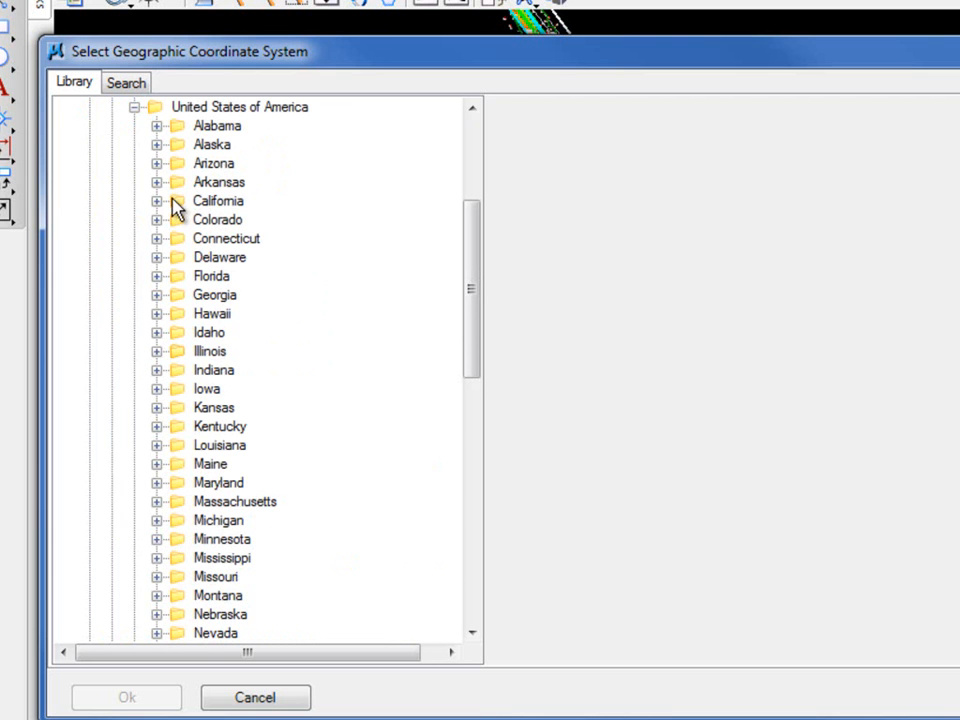
pyautogui.click(156, 200)
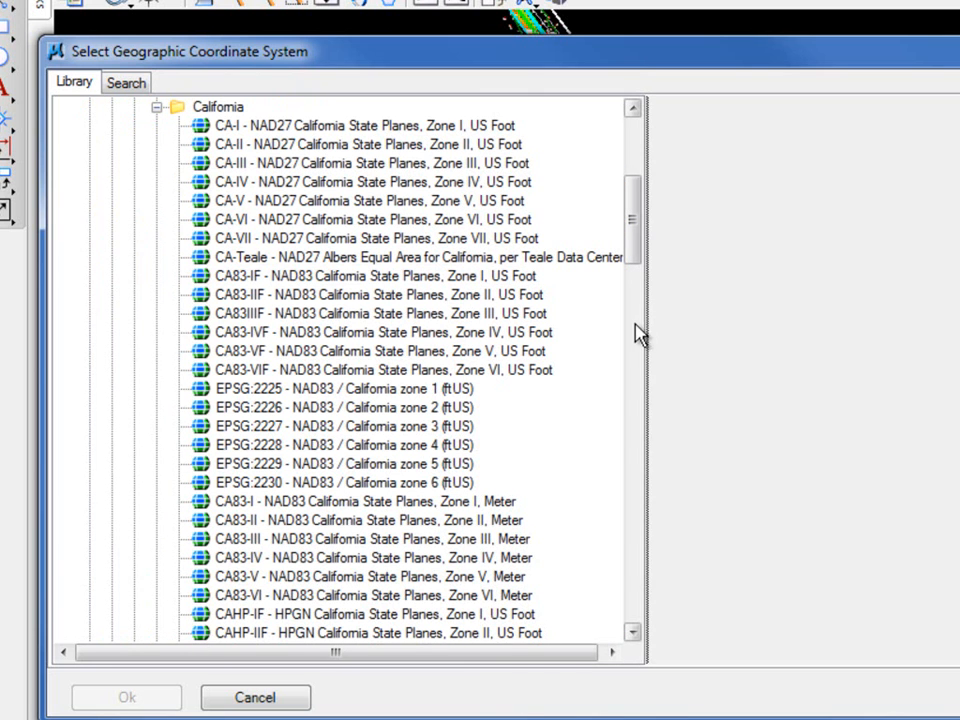
pyautogui.moveTo(390, 312)
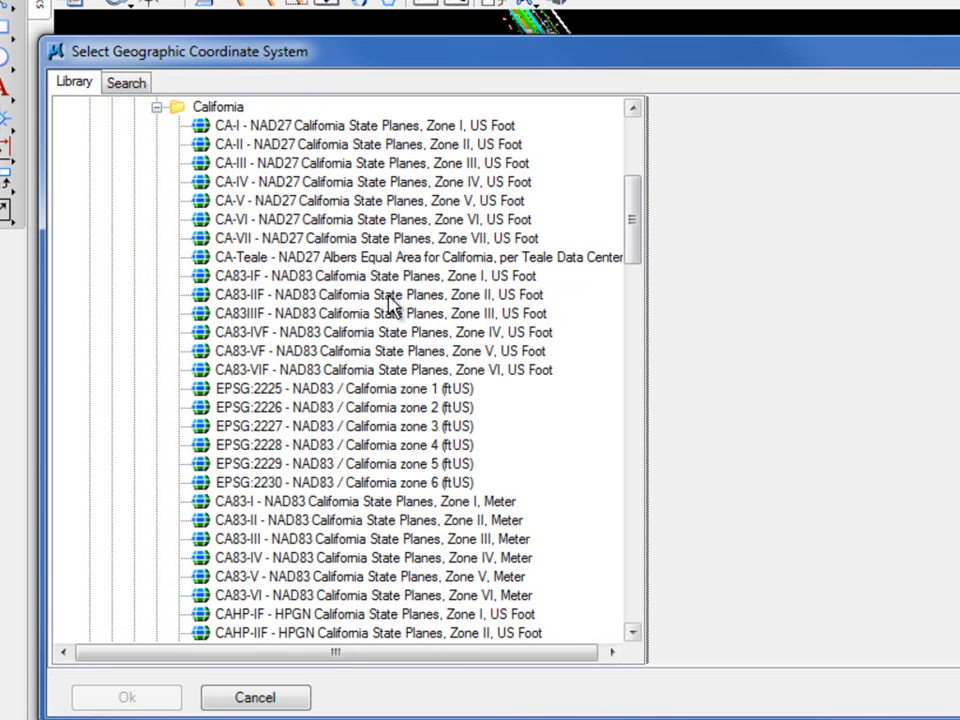
pyautogui.click(380, 312)
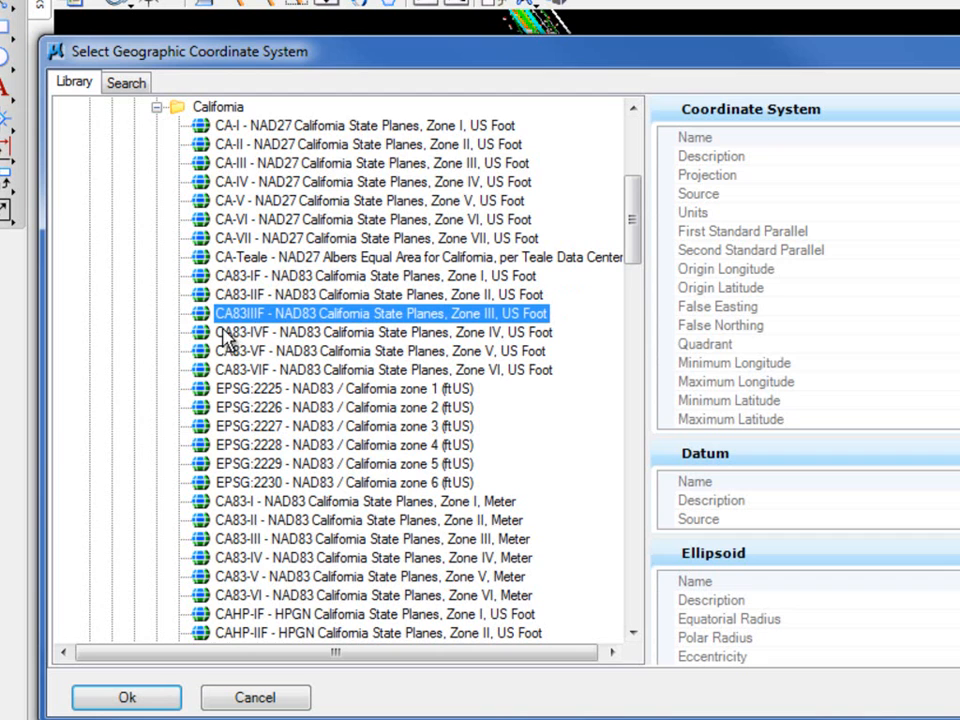
pyautogui.moveTo(264, 332)
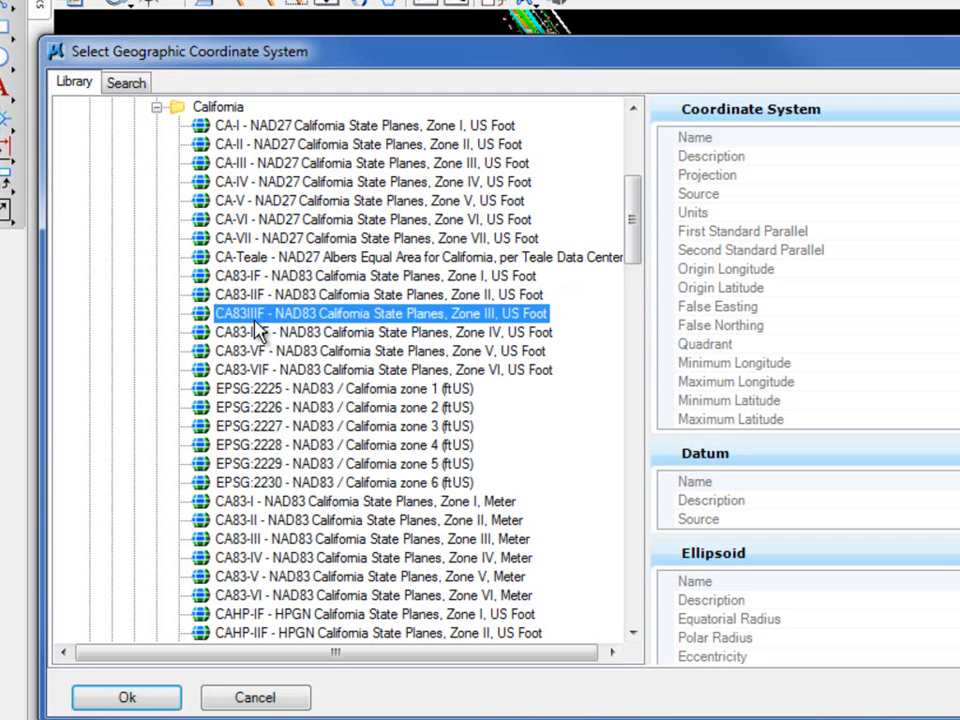
pyautogui.moveTo(400, 318)
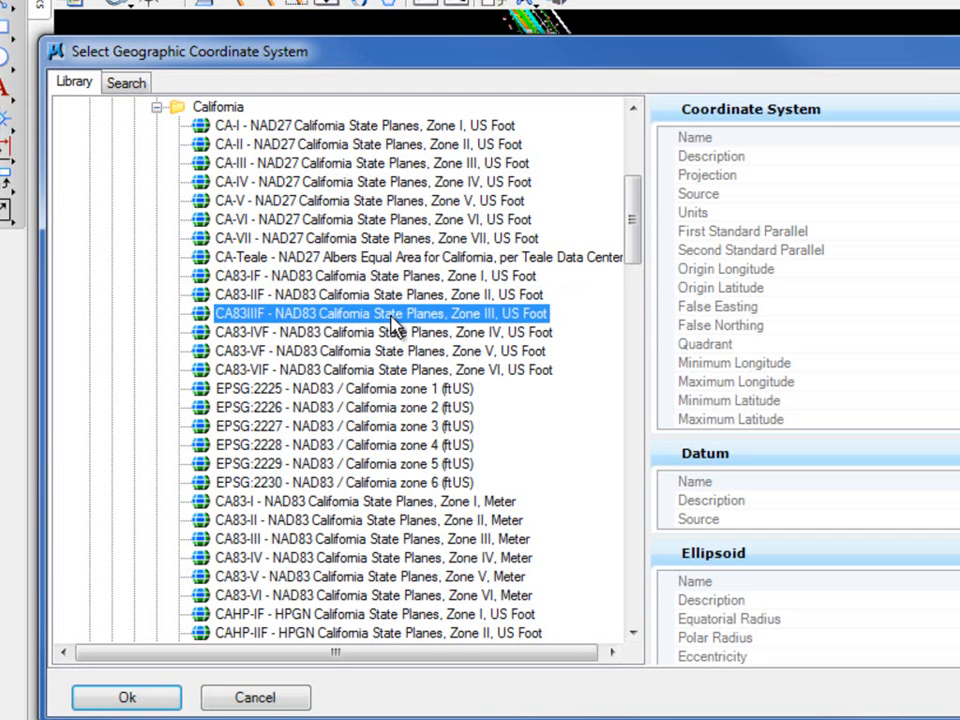
pyautogui.moveTo(464, 322)
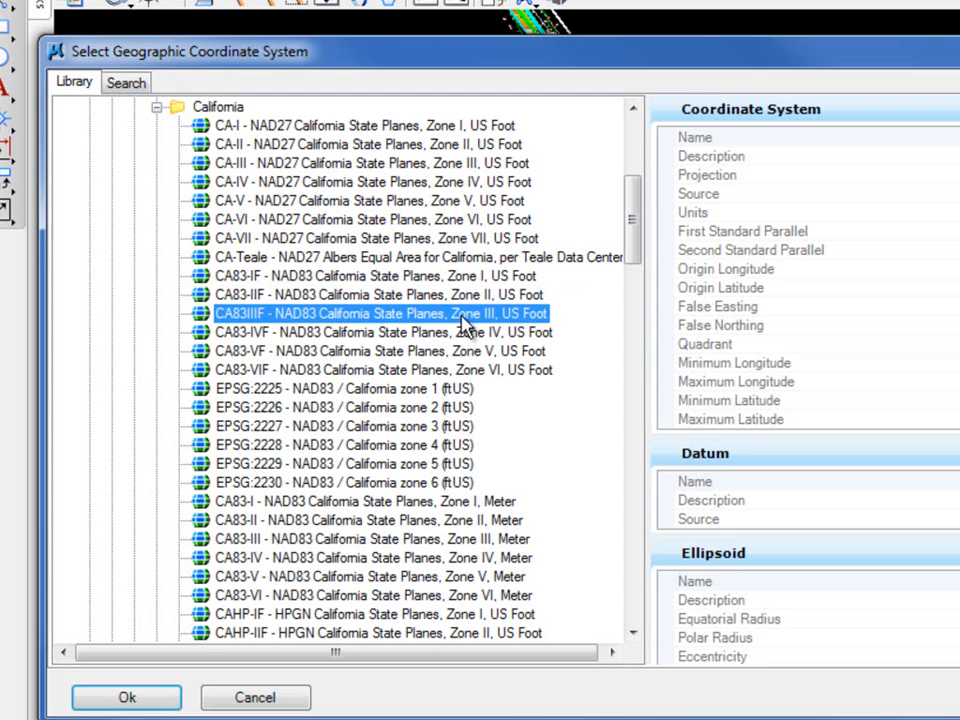
pyautogui.moveTo(536, 332)
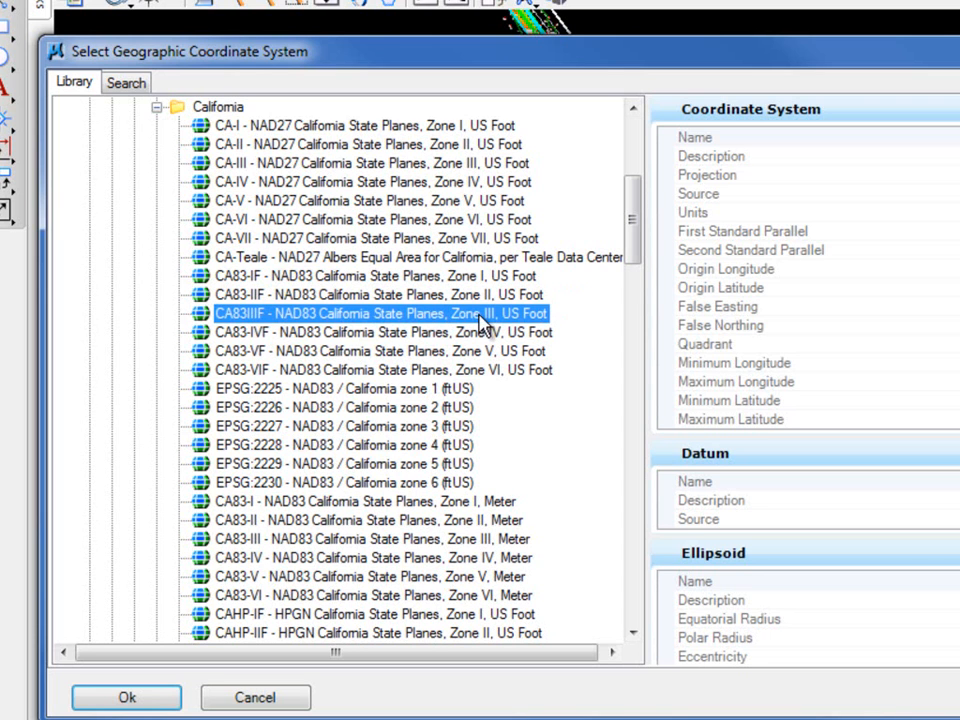
pyautogui.moveTo(370, 540)
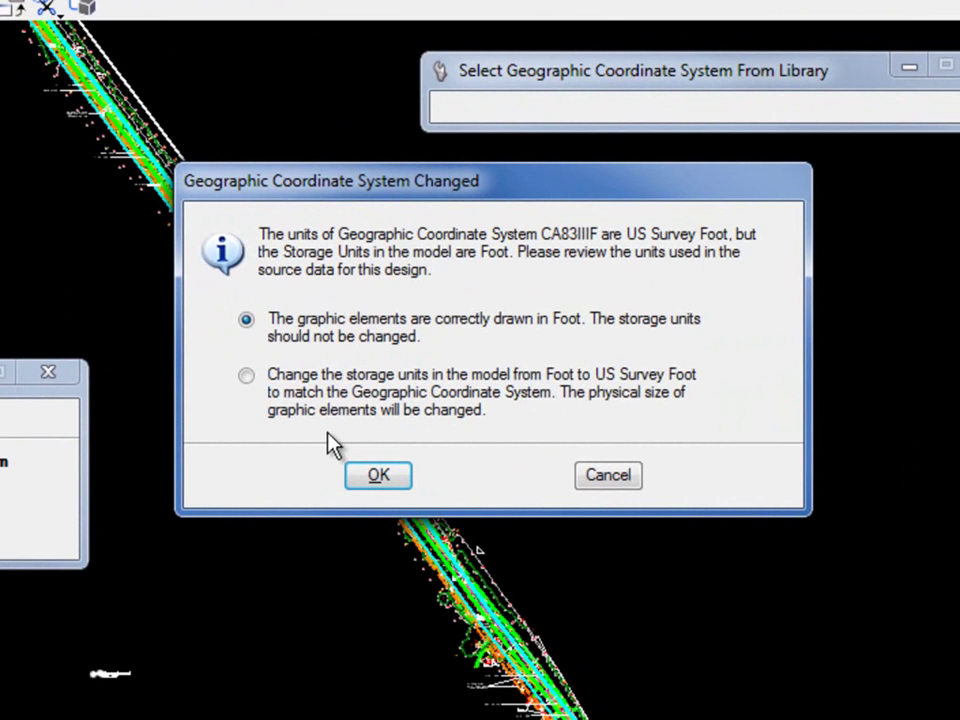
pyautogui.moveTo(420, 344)
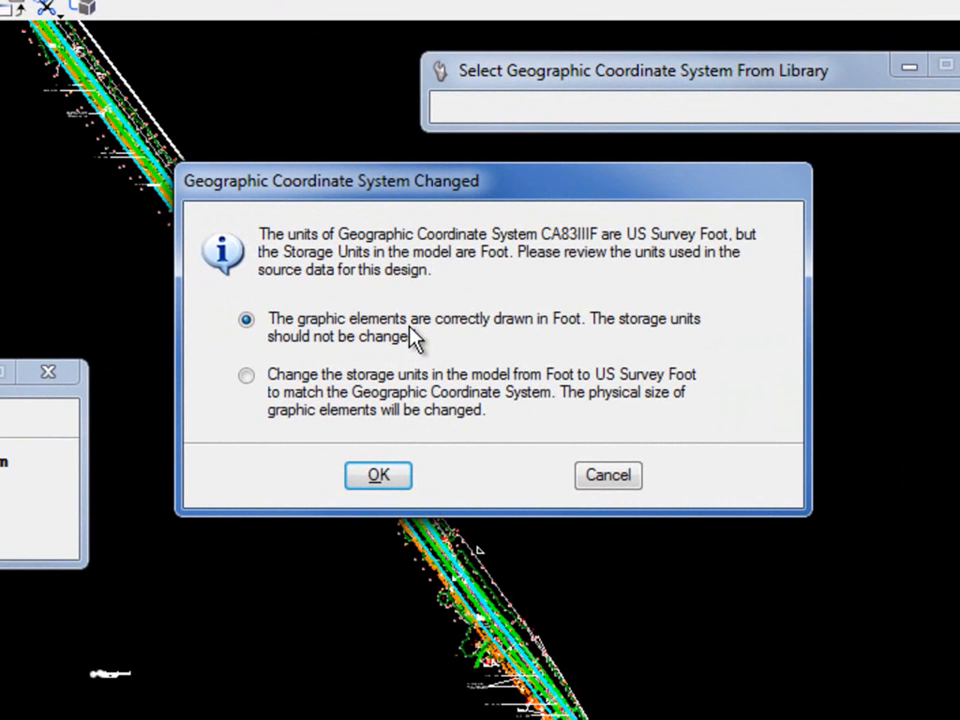
pyautogui.moveTo(620, 332)
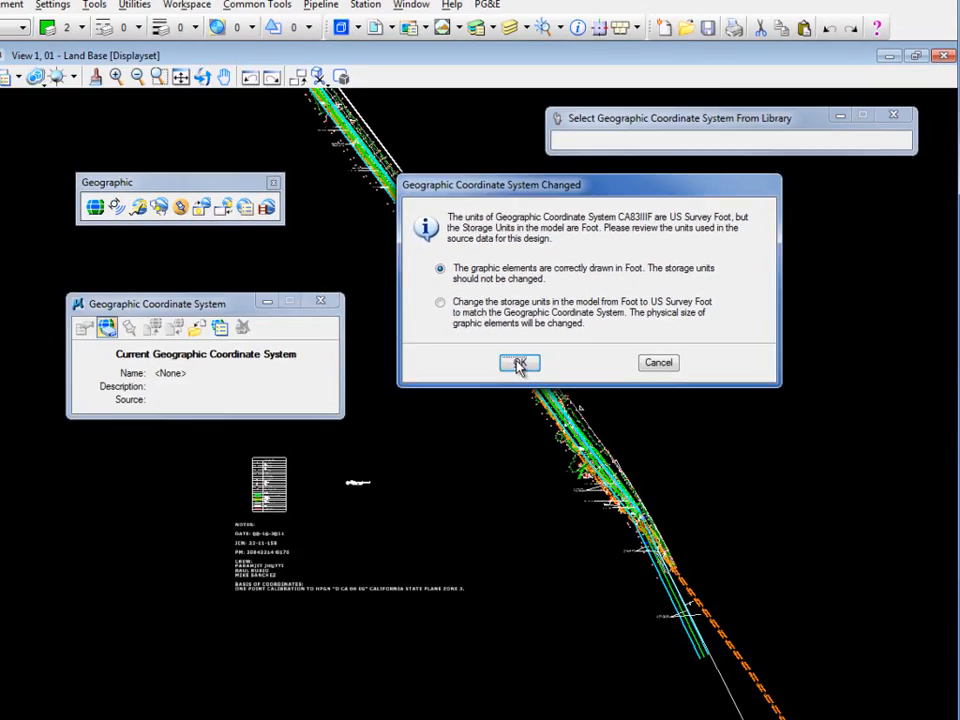
# - Accept CA83IIIF as current, keeping the elements drawn in feet
pyautogui.click(520, 364)
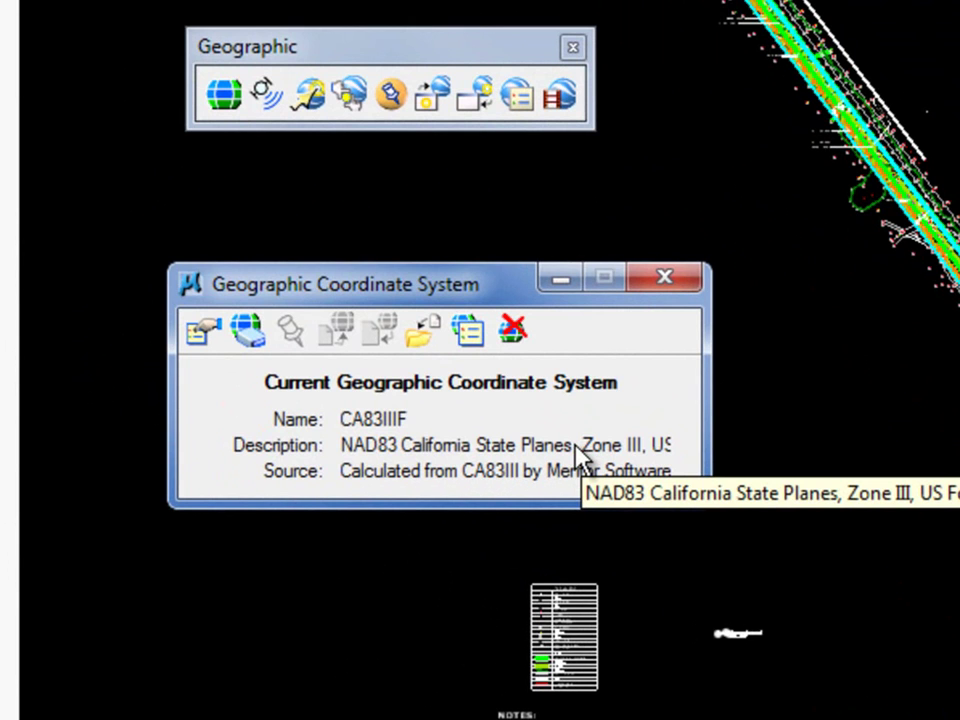
pyautogui.moveTo(584, 452)
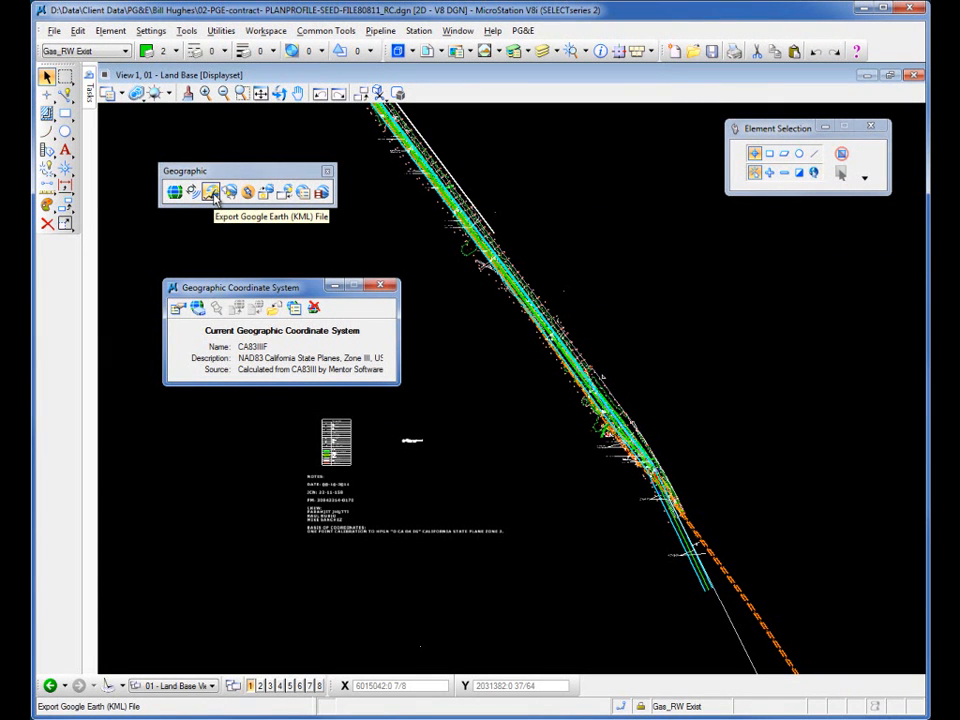
# - Export the linework as a Google Earth KML file saved to the project folder
pyautogui.click(210, 190)
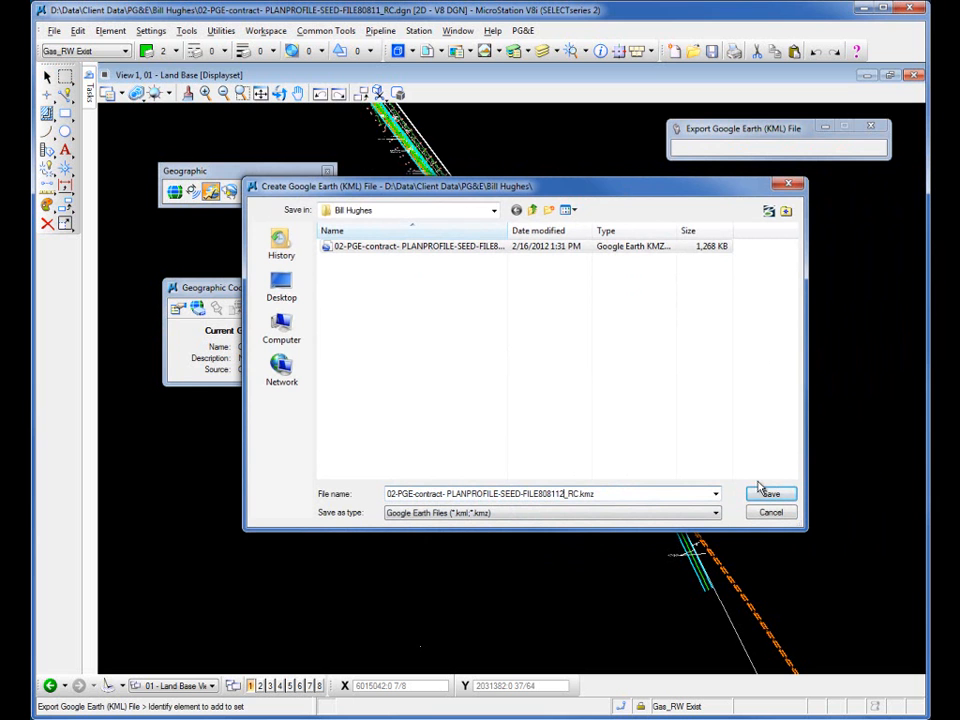
pyautogui.click(772, 492)
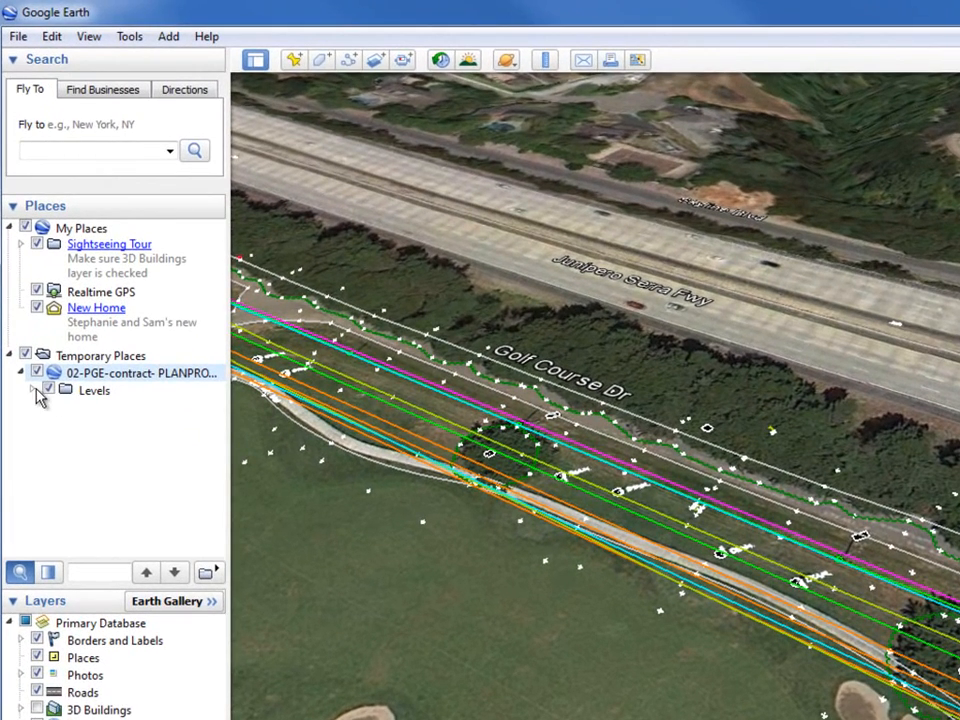
# - Expand the overlay's Levels list and toggle Gas_Trans_Exist_Text and Land_Cell_Fill
pyautogui.click(24, 390)
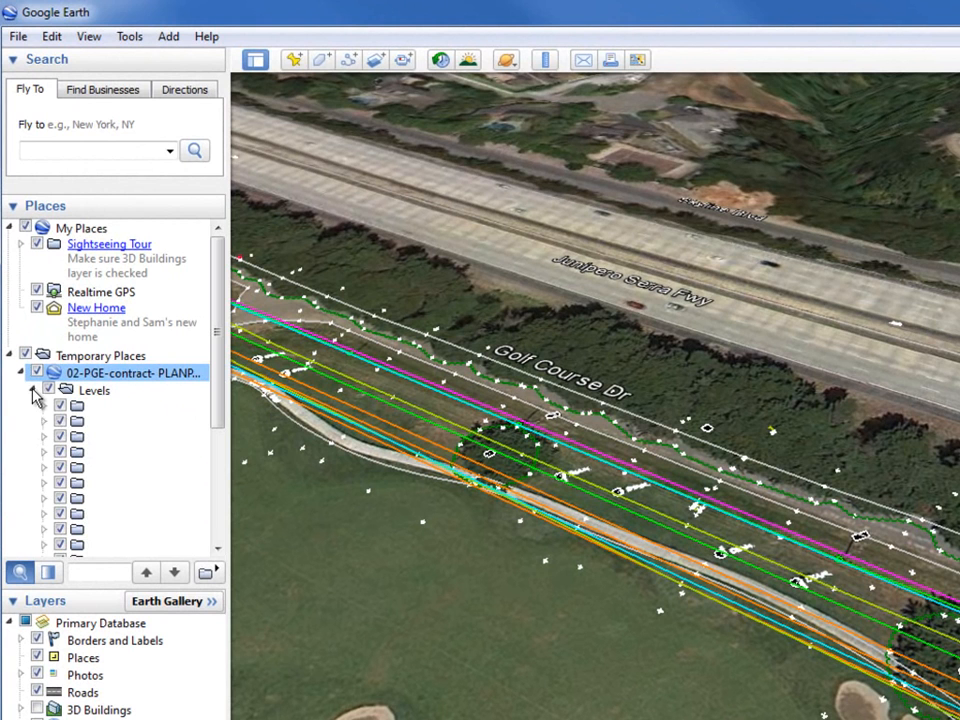
pyautogui.click(44, 390)
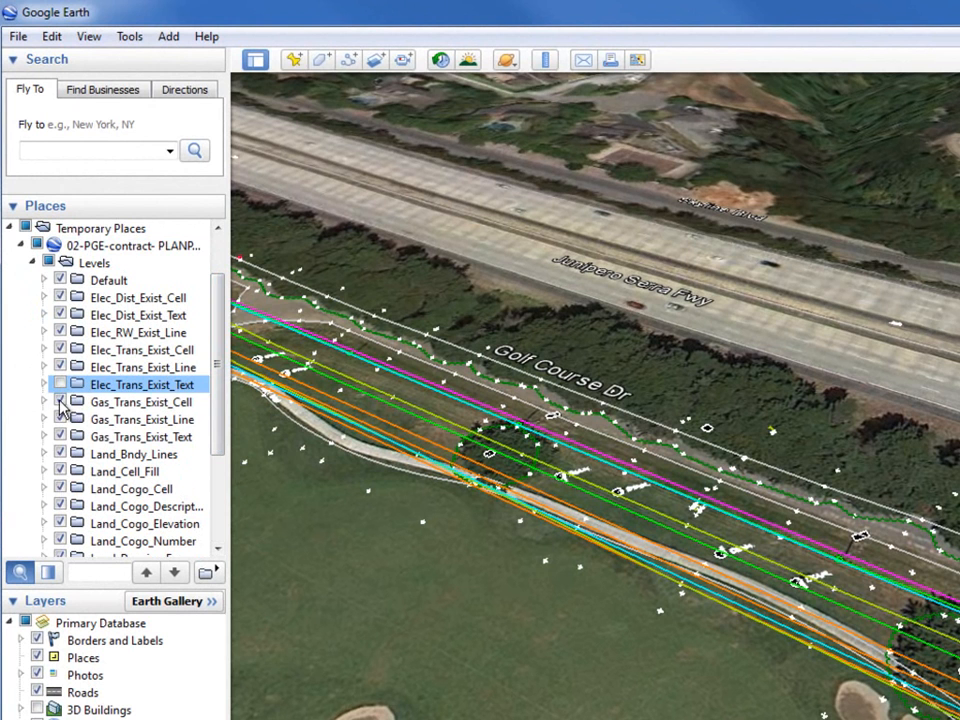
pyautogui.click(60, 420)
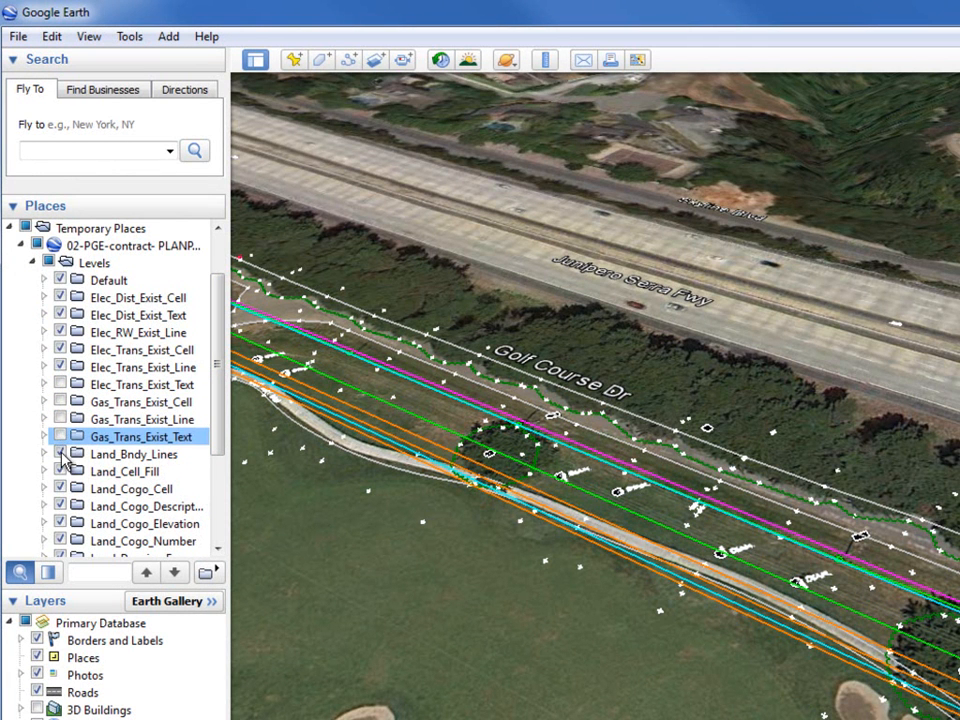
pyautogui.click(124, 472)
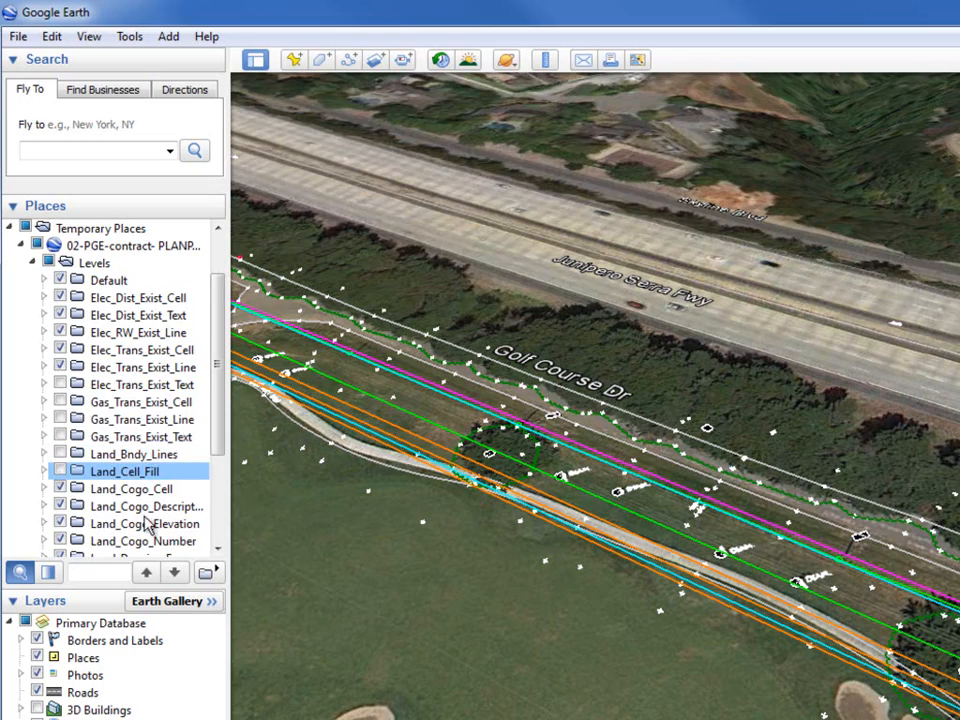